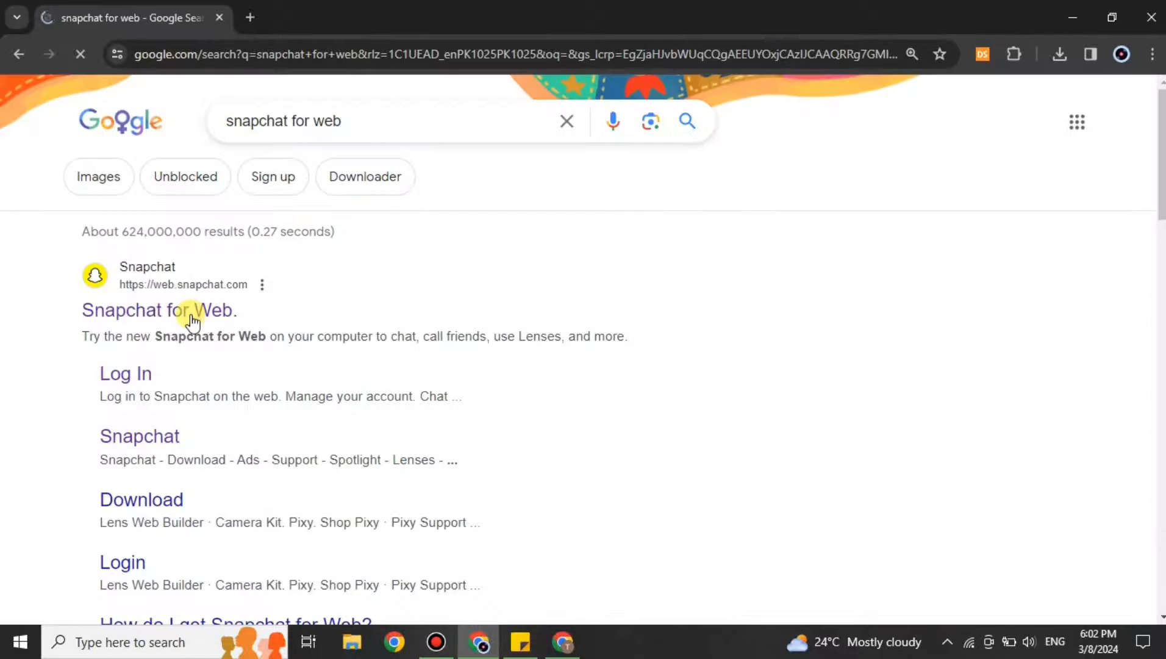
# Step: Go to the Snapchat for Web site and decline its browser notifications prompt
pyautogui.click(158, 310)
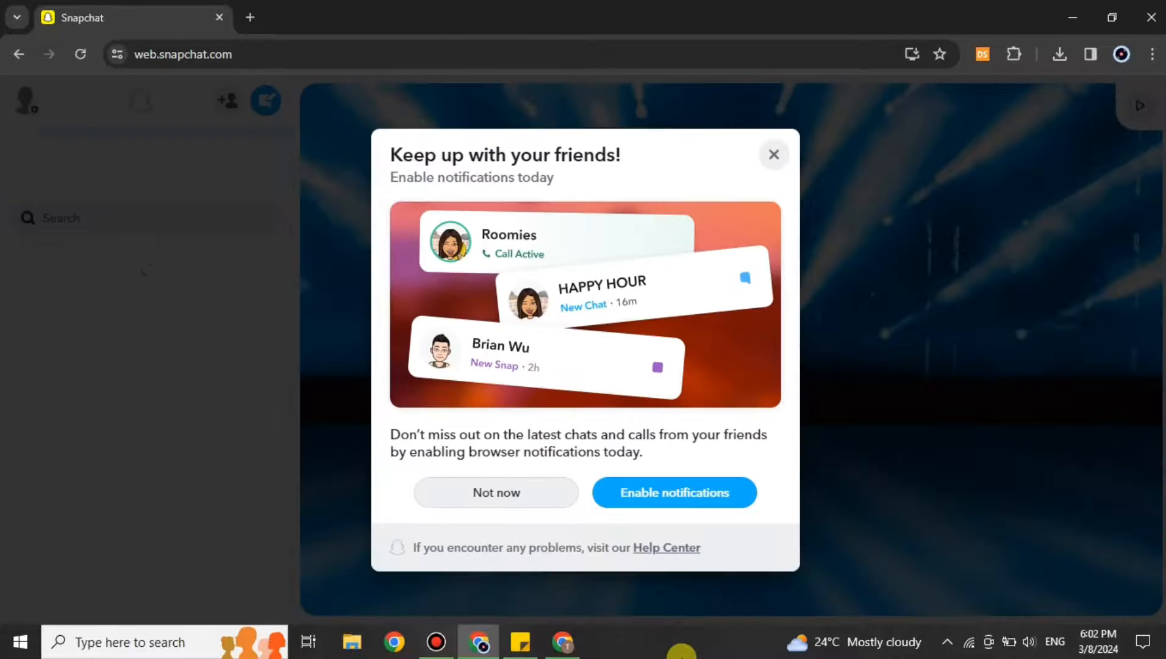
pyautogui.click(774, 154)
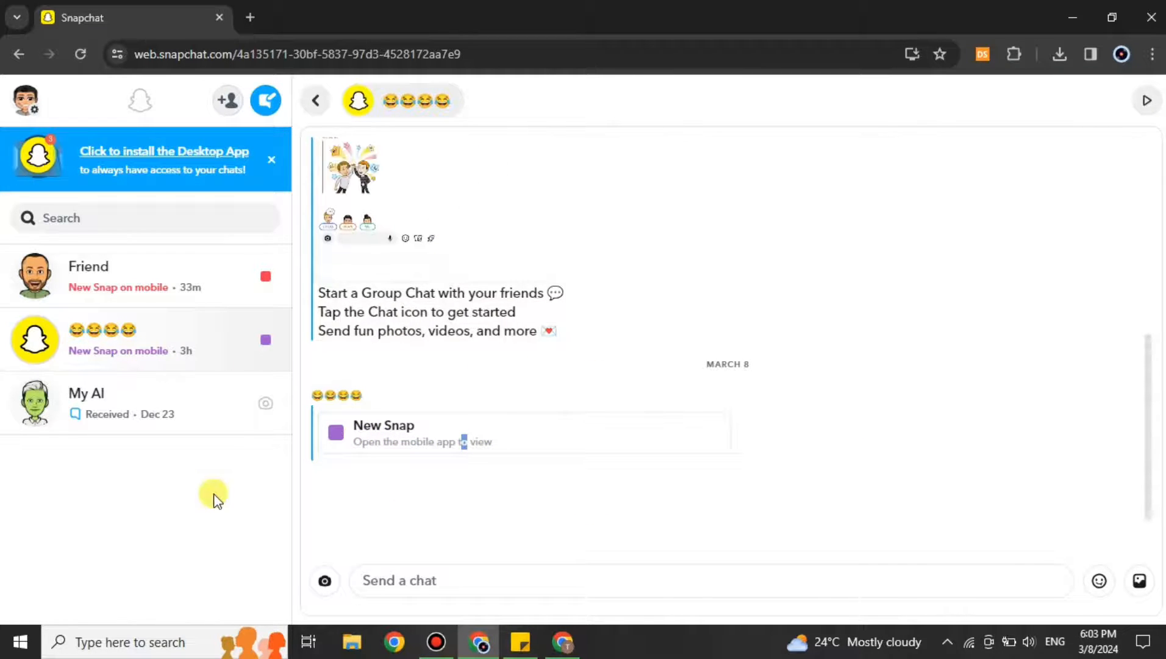
# Step: Search Google for 'nx' in a new tab to get to NoxPlayer
pyautogui.click(250, 17)
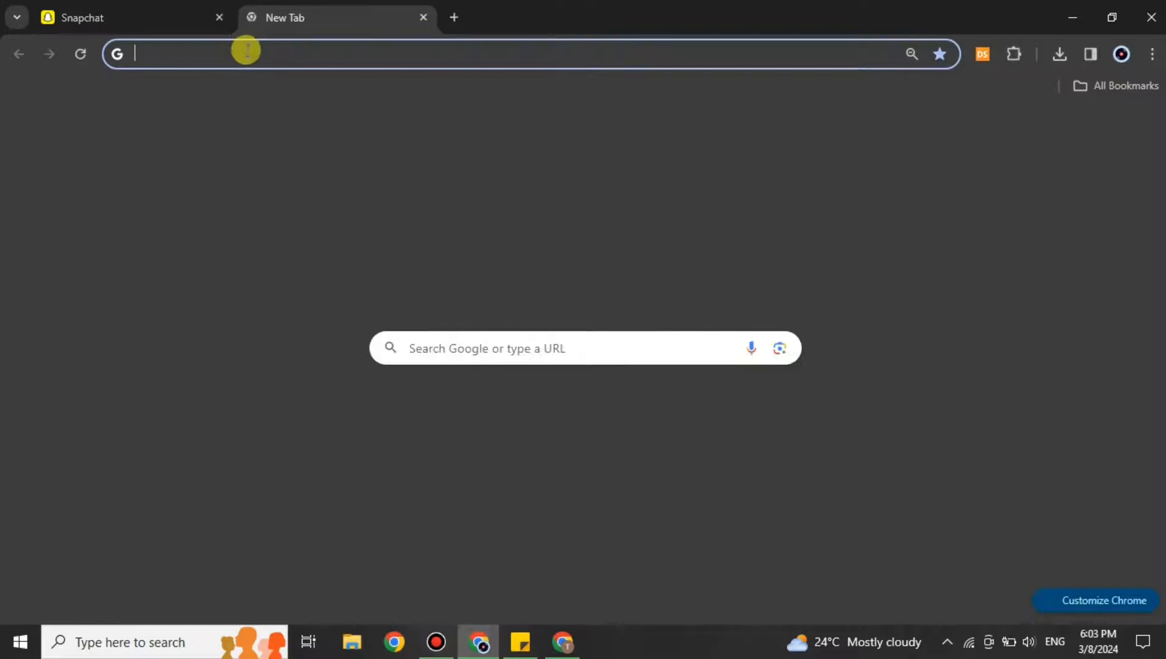
pyautogui.write('nx')
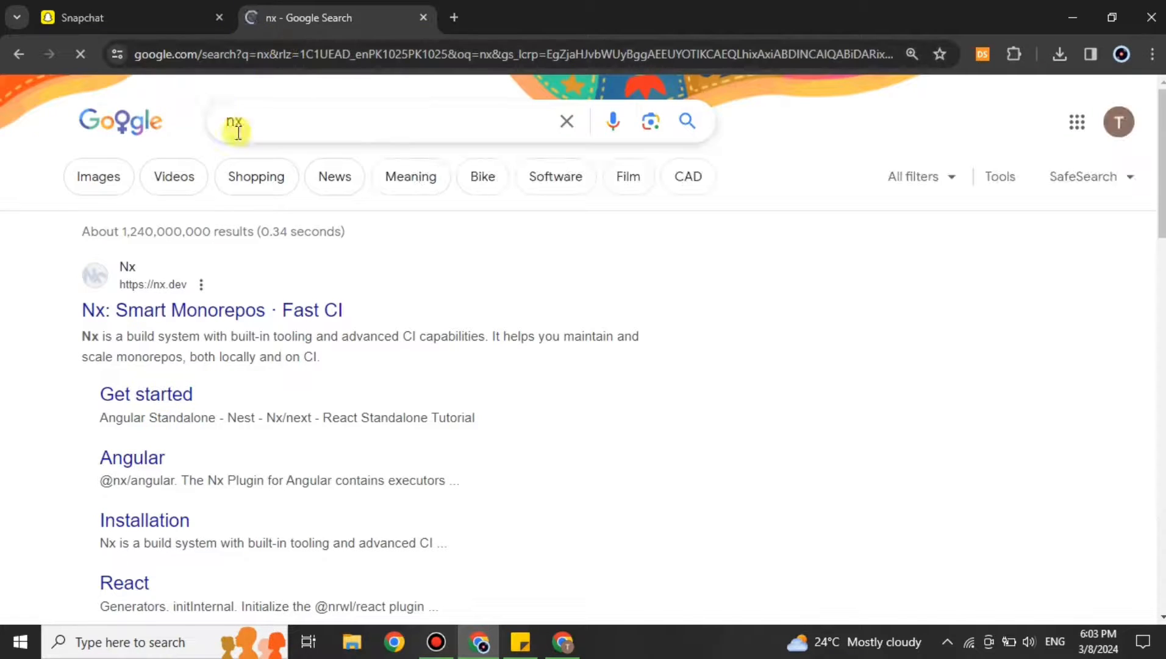
pyautogui.write('o')
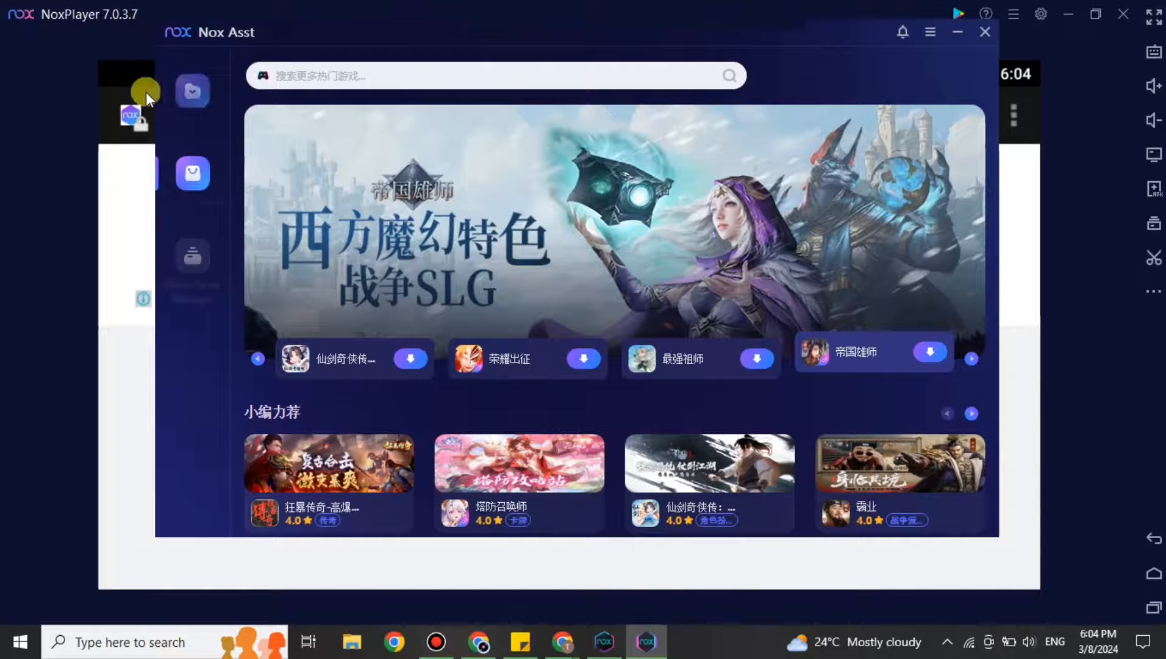
# Step: Show the emulator's installed apps in Nox Asst, including Google Play Store and Snapchat
pyautogui.click(193, 90)
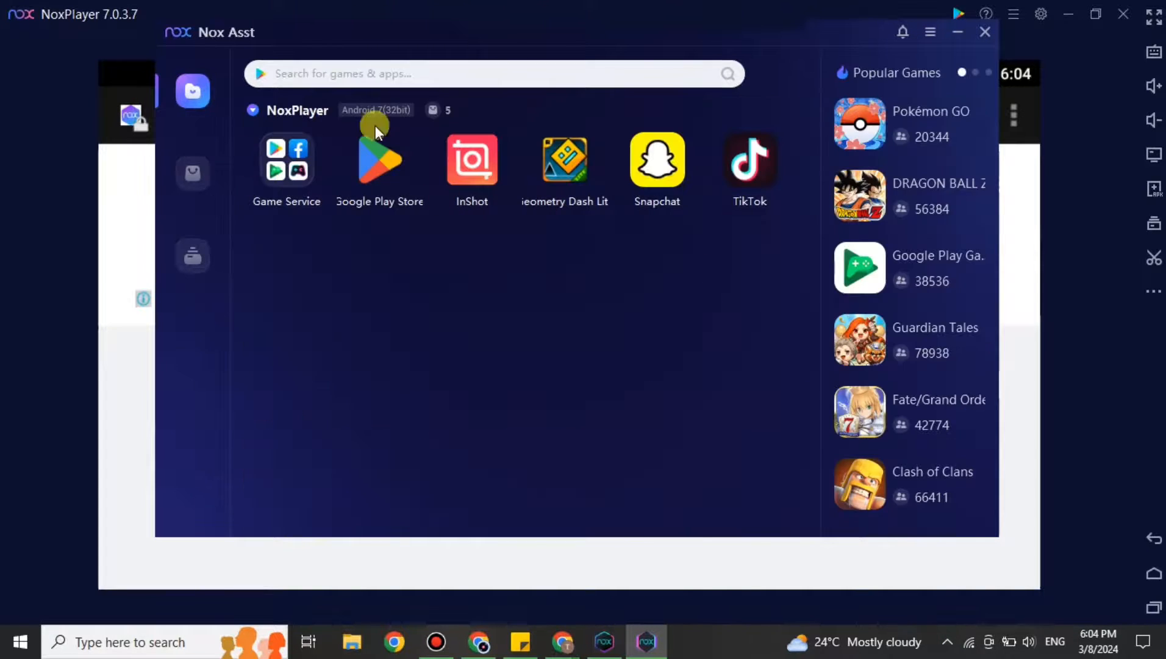
pyautogui.moveTo(380, 172)
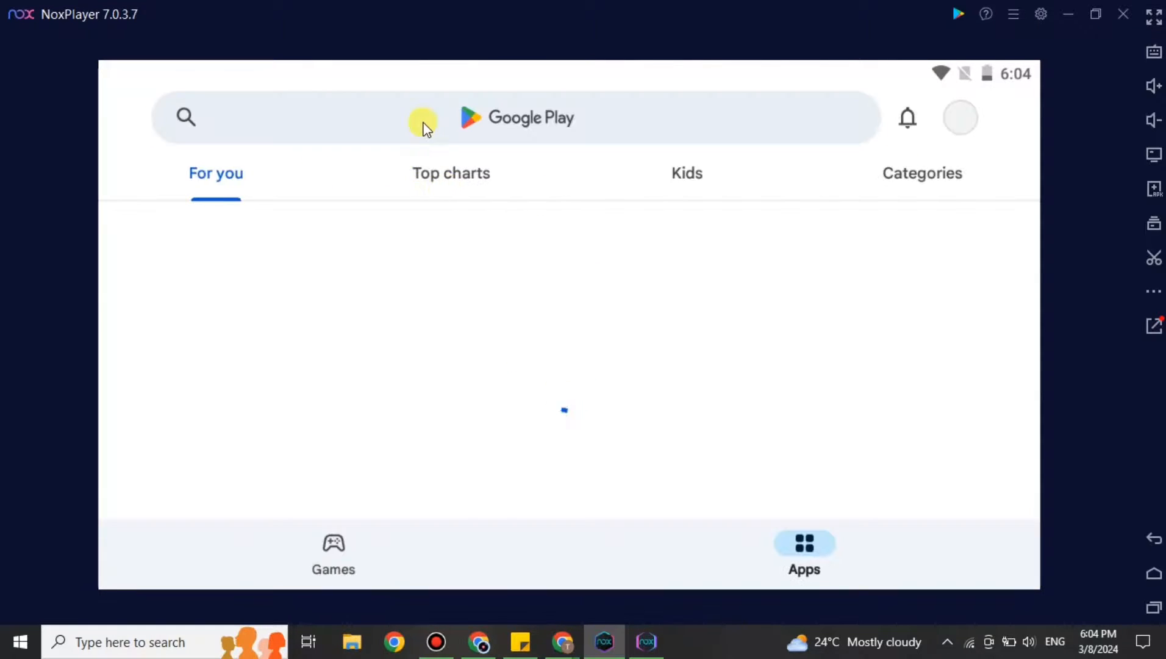
# Step: Search the Play Store for snapchat, launch the installed app, and dismiss its Turn On Notifications banner
pyautogui.click(423, 122)
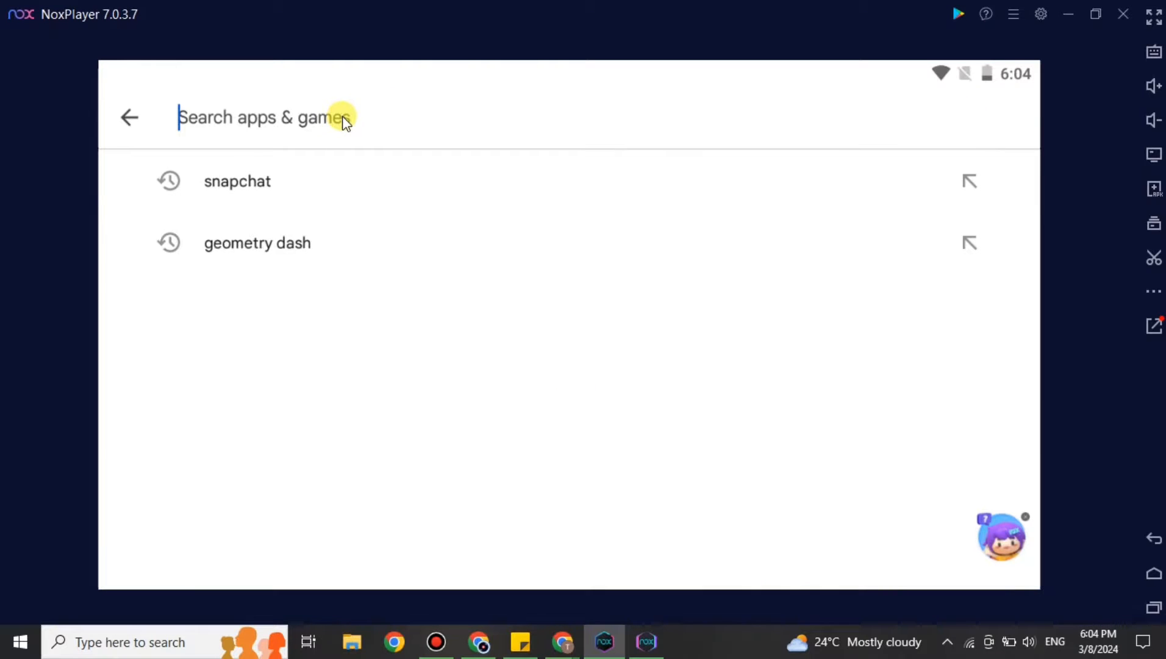
pyautogui.click(237, 180)
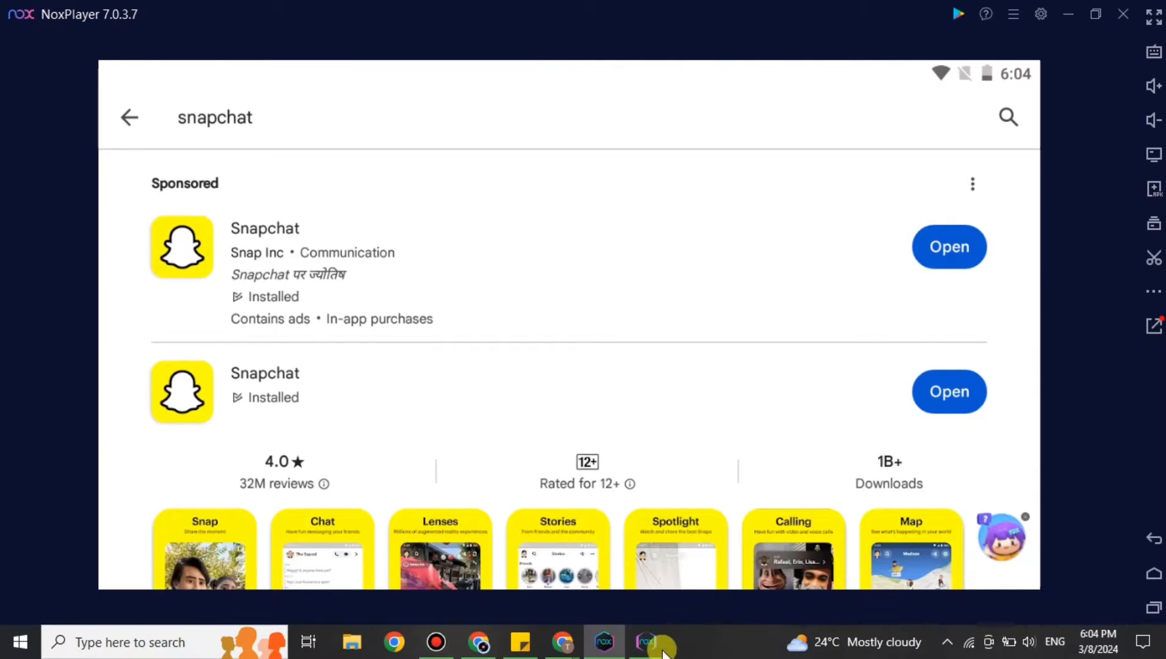
pyautogui.click(645, 643)
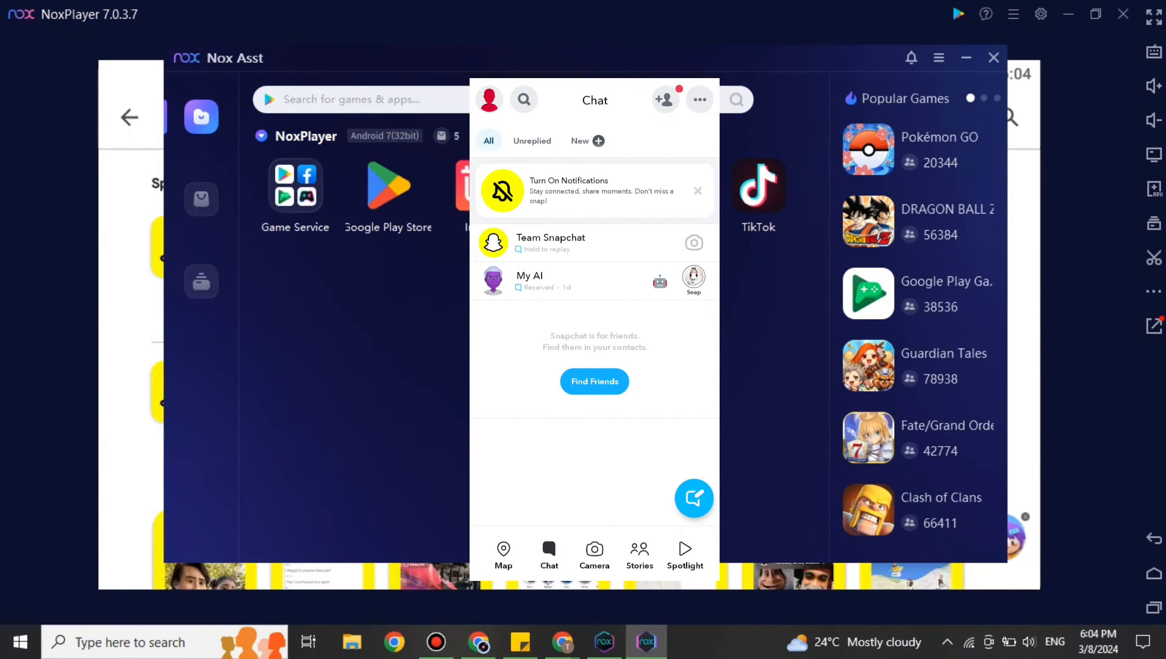
pyautogui.click(698, 190)
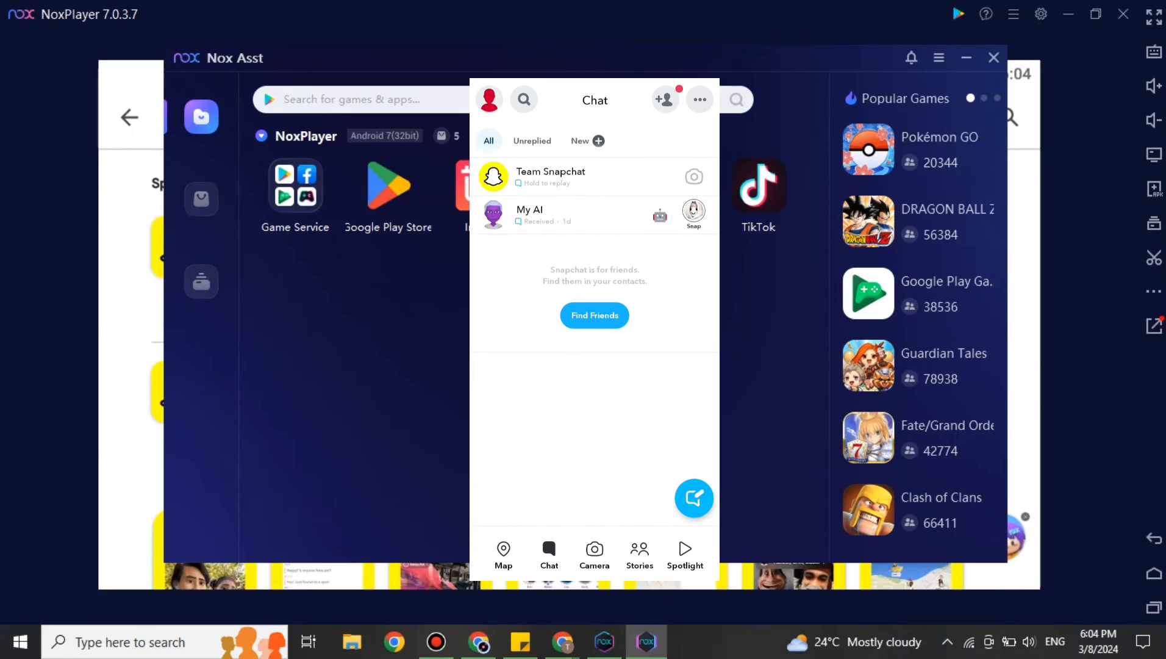